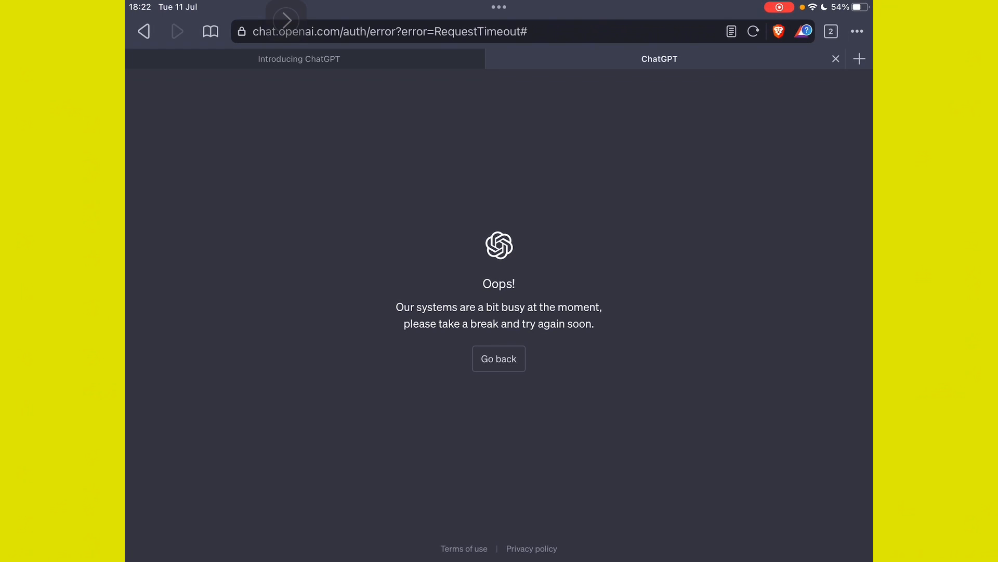
# Step: Bring up the official ChatGPT by OpenAI listing in the App Store, showing an UPDATE button
pyautogui.click(753, 30)
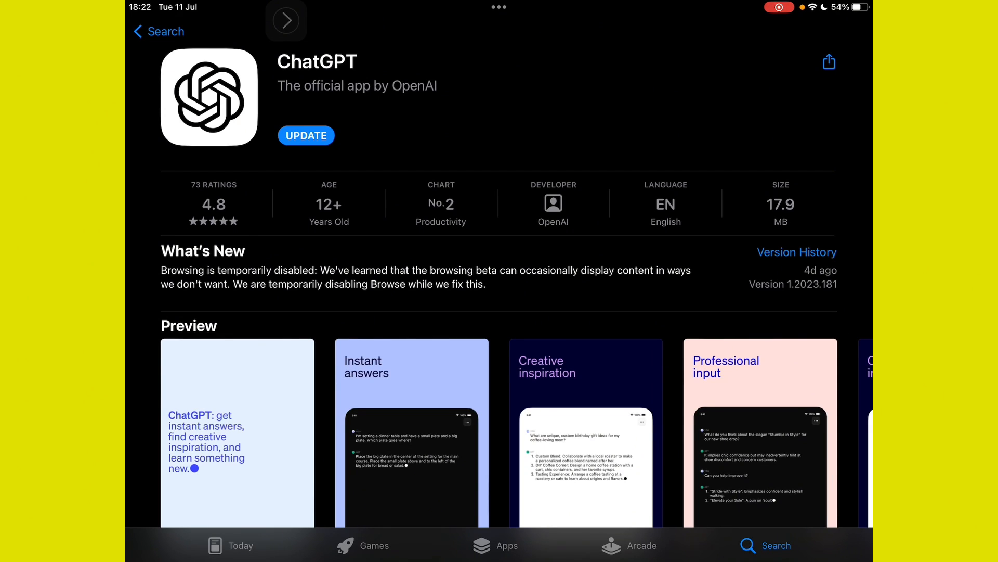
pyautogui.scroll(-3)
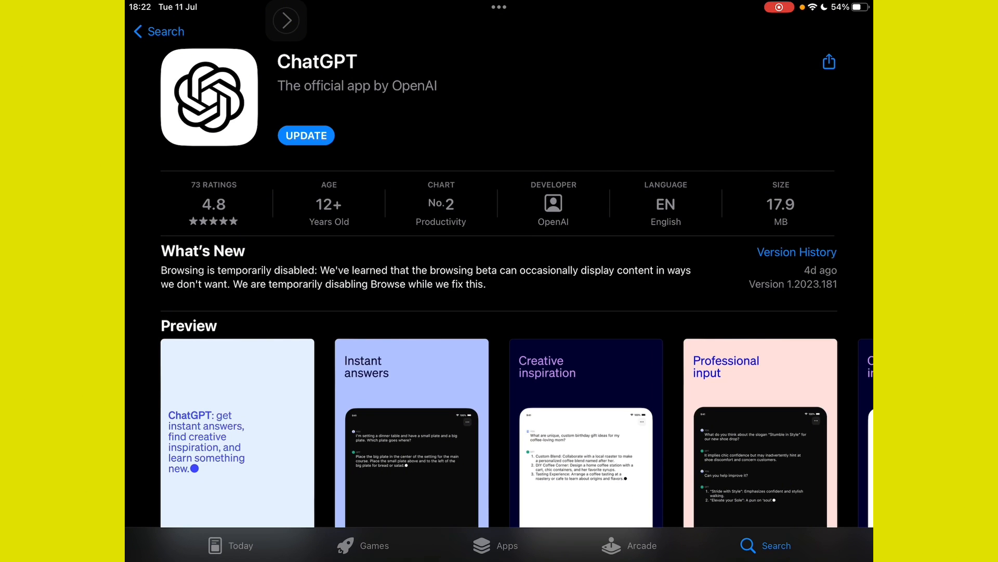
pyautogui.click(158, 31)
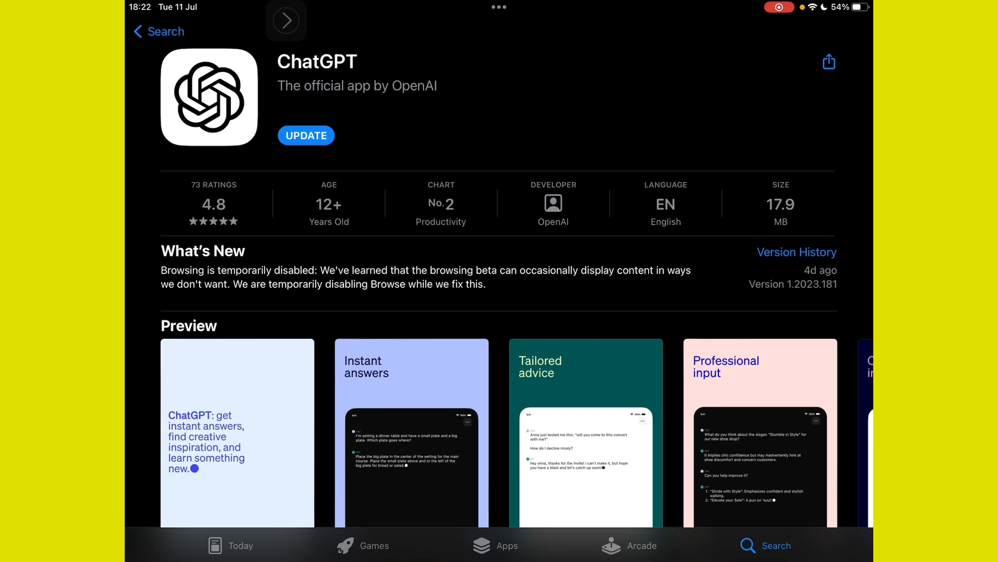
pyautogui.scroll(-3)
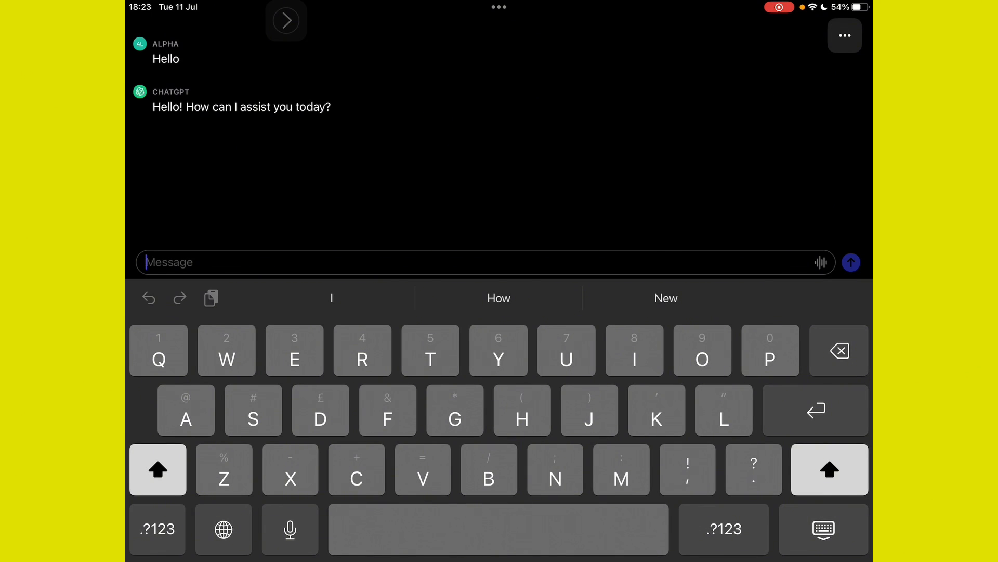
# Step: Start a new message in the ChatGPT app chat with the letter "A"
pyautogui.write('A')
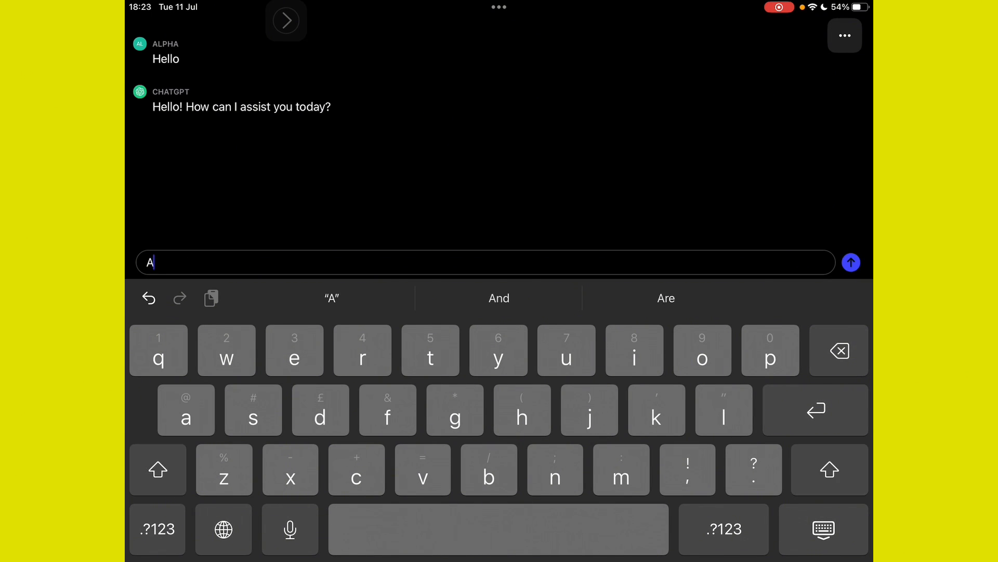